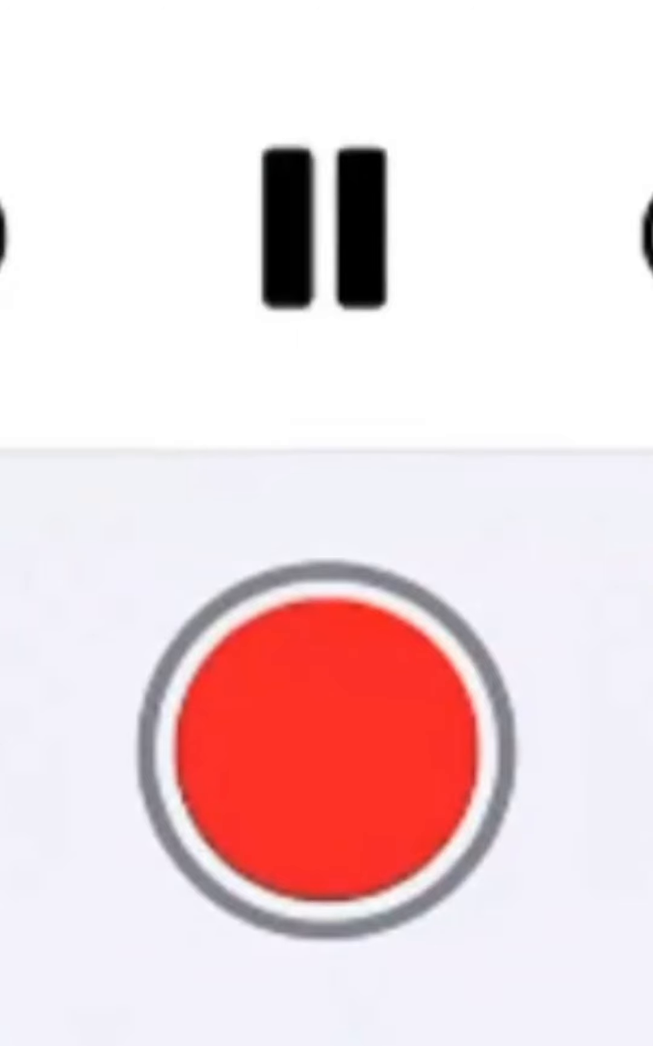
pyautogui.click(320, 234)
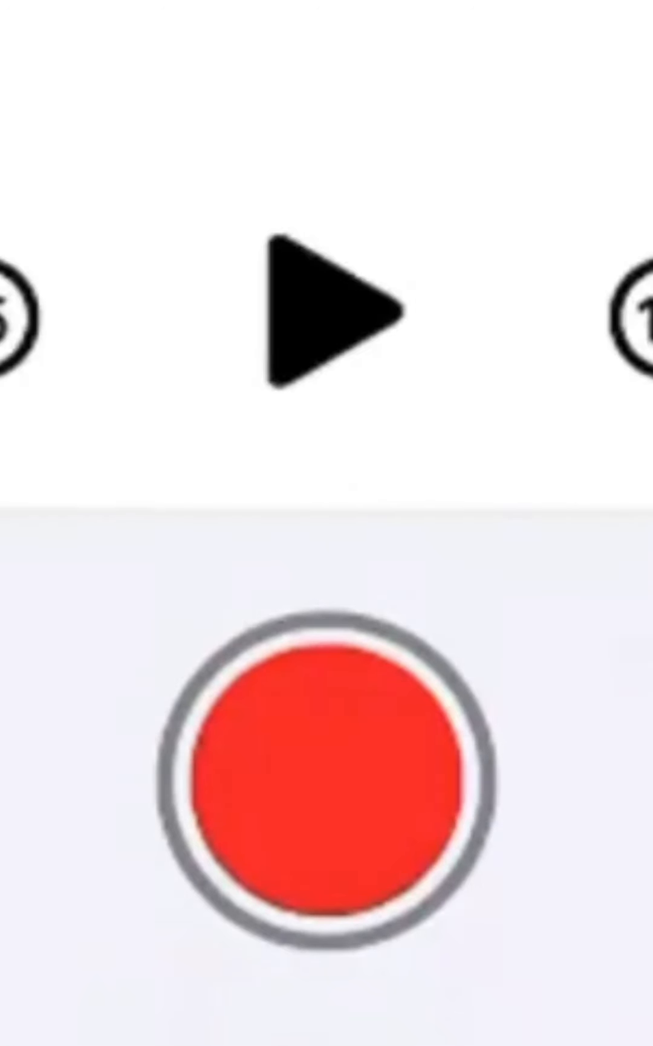
pyautogui.click(321, 313)
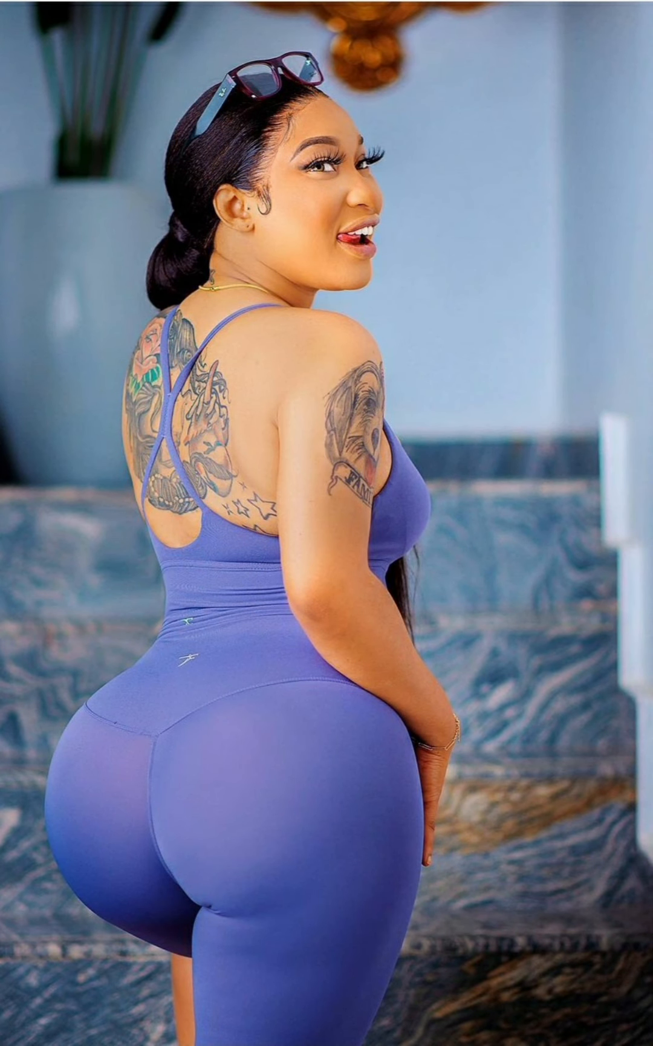
pyautogui.scroll(-3)
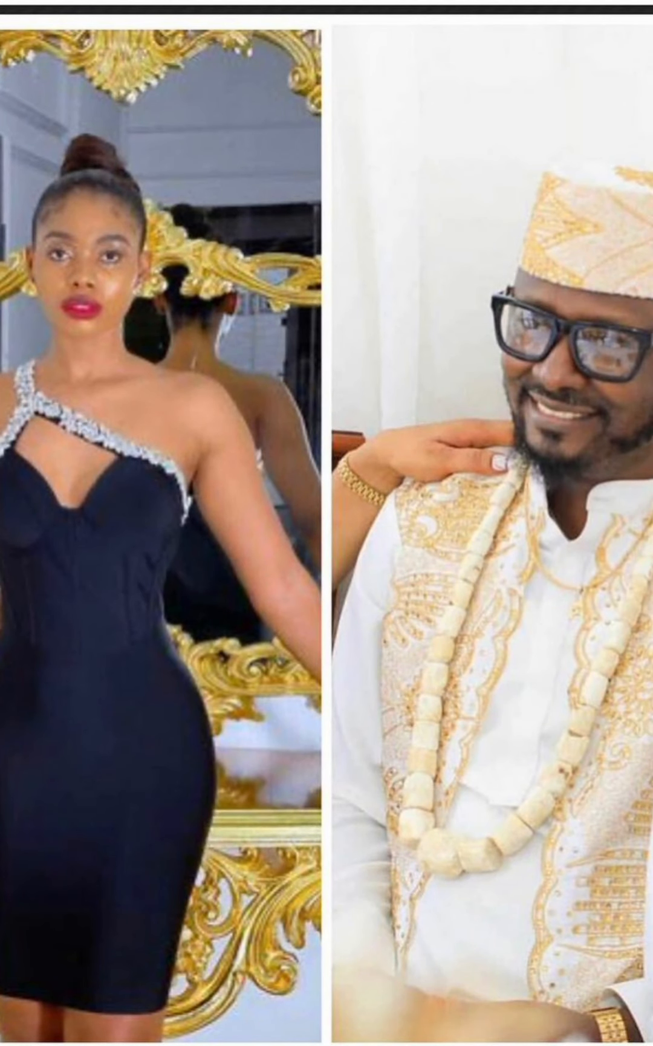